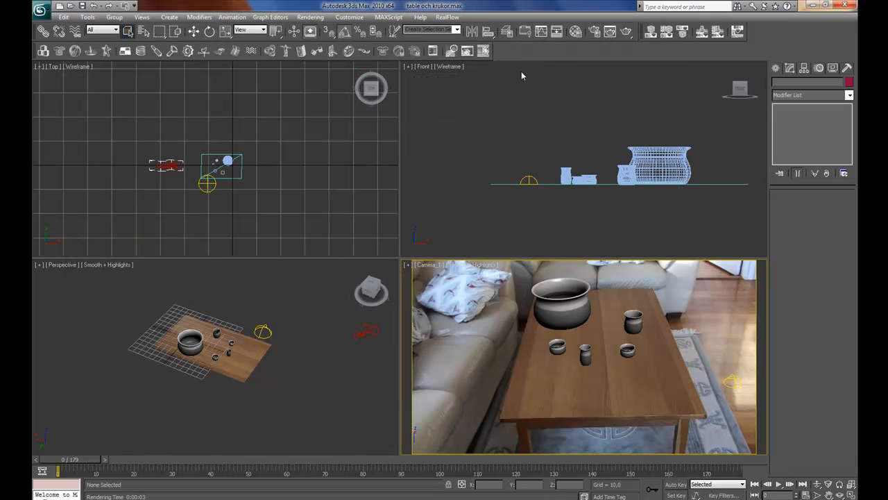
mouse_move(631, 50)
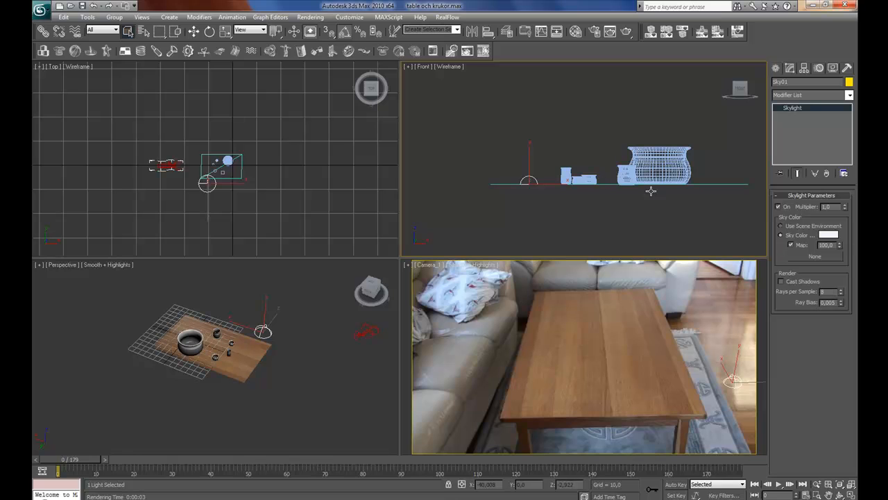
Enable Cast Shadows on the skylight and render a test frame from the camera
left_click(780, 280)
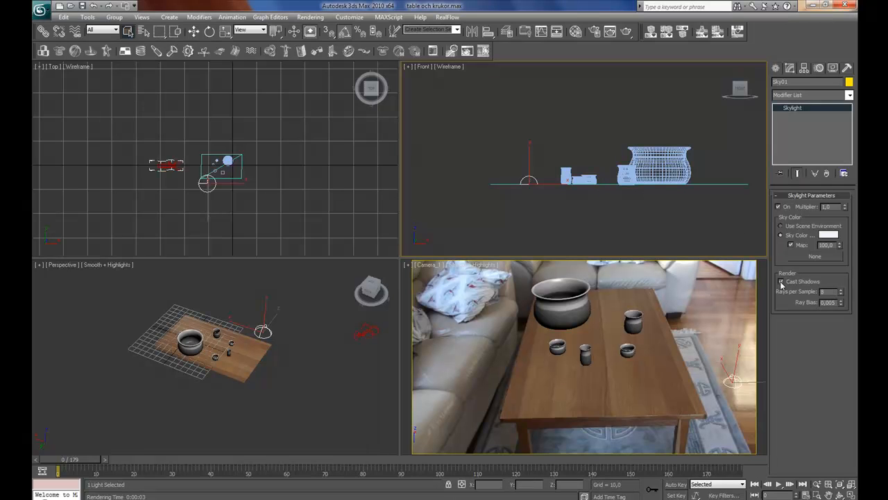
left_click(781, 280)
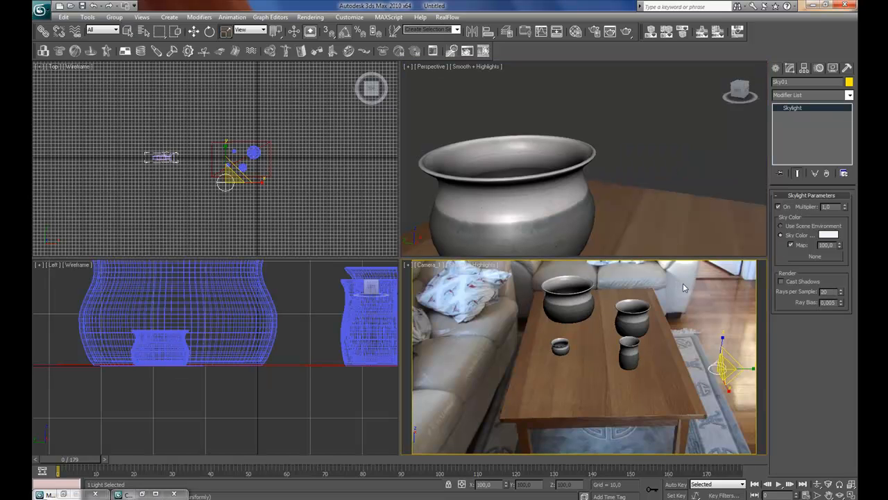
left_click(623, 30)
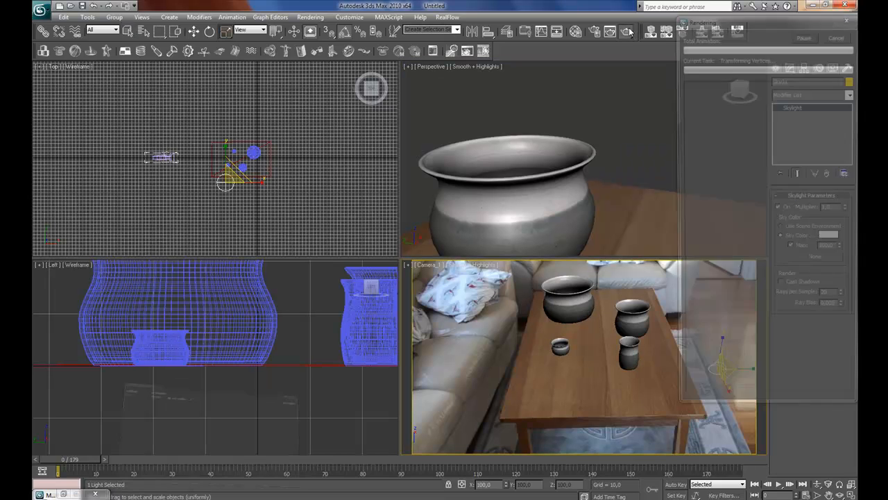
left_click(675, 48)
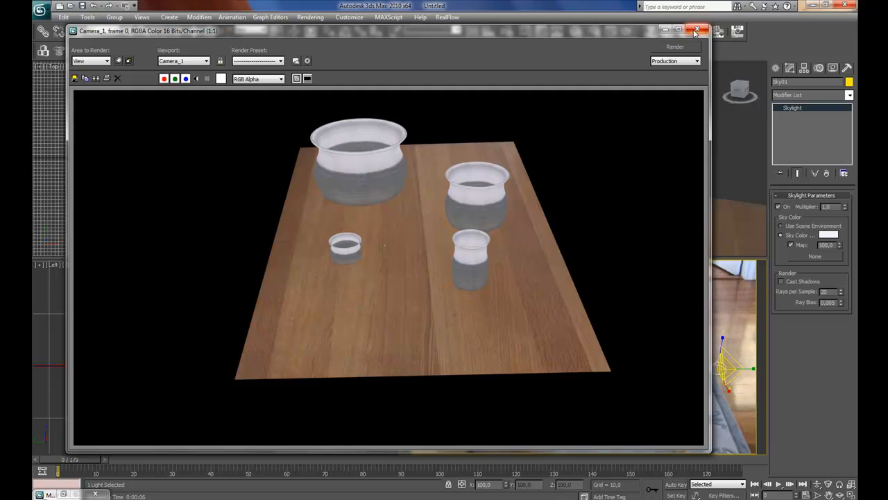
Close the render and start a fresh Matte/Shadow material receiving shadows and affecting alpha
left_click(699, 29)
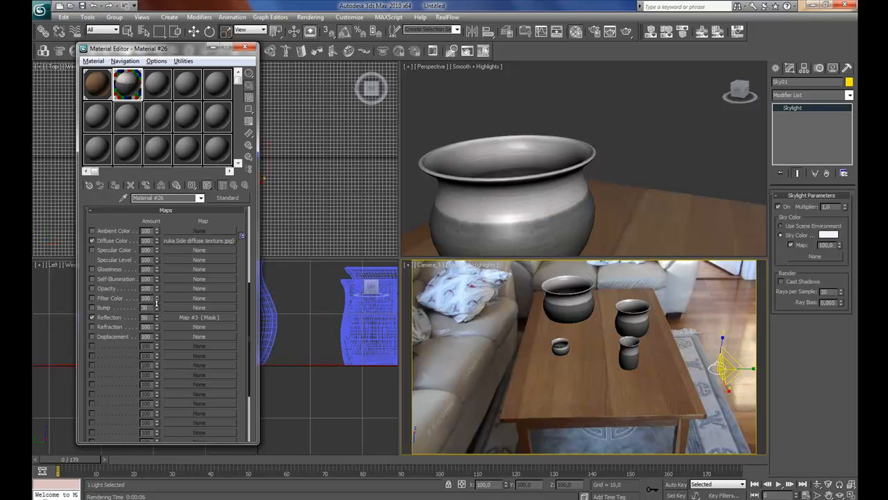
left_click(156, 83)
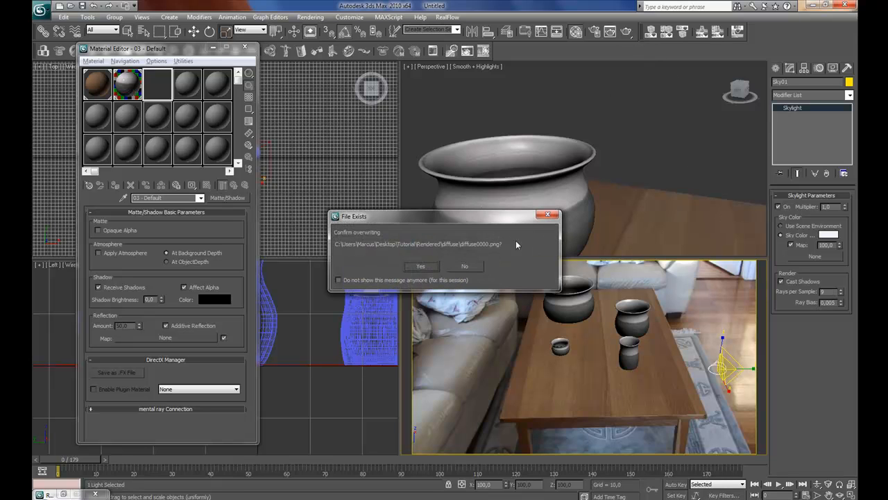
left_click(420, 267)
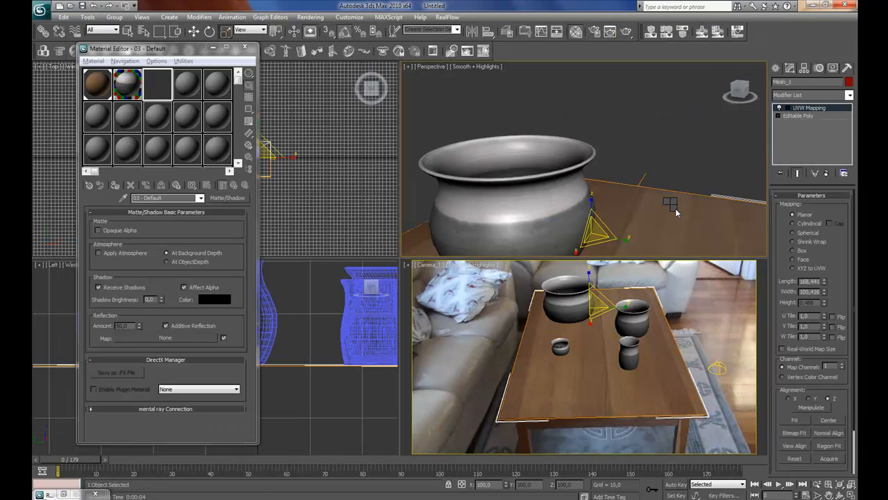
Place a Target Direct light aimed at the pots and tabletop
right_click(677, 211)
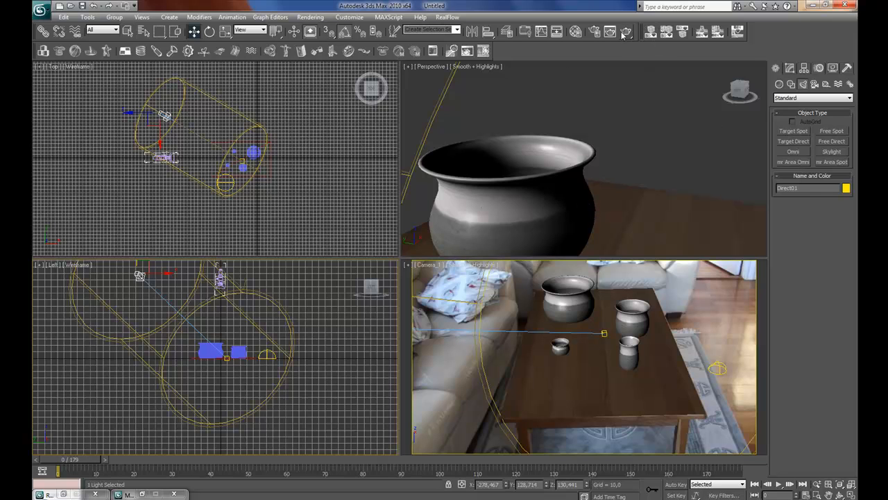
Render the Camera_1 frame from Render Setup's Common settings and close the result
left_click(626, 30)
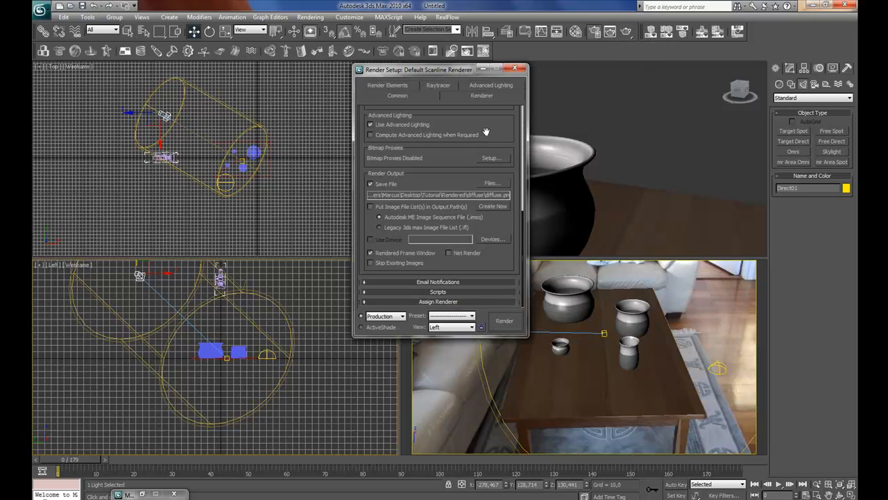
left_click(395, 95)
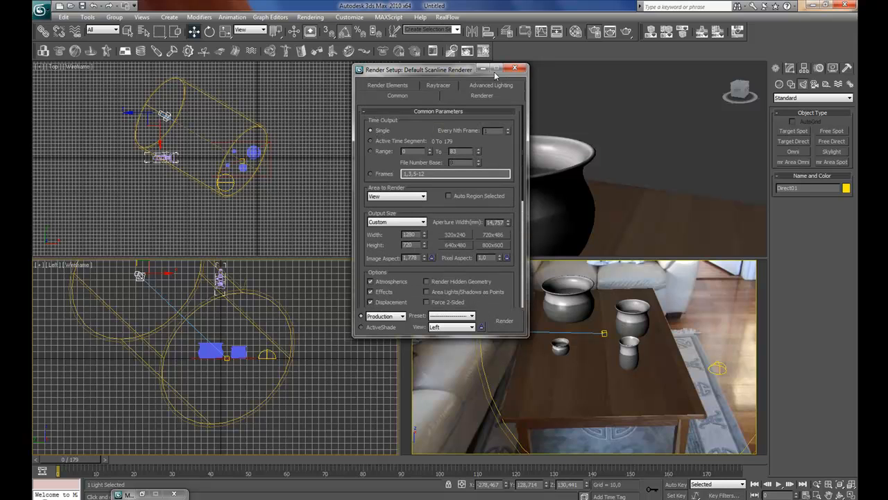
left_click(503, 319)
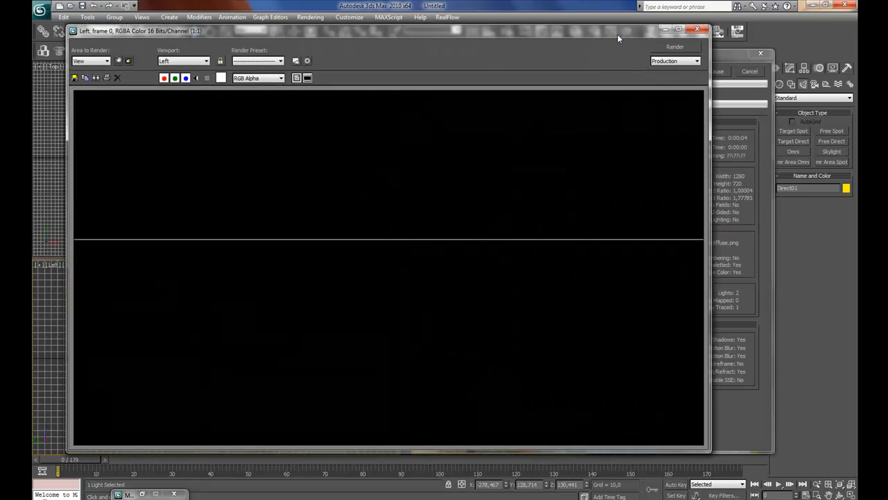
mouse_move(443, 272)
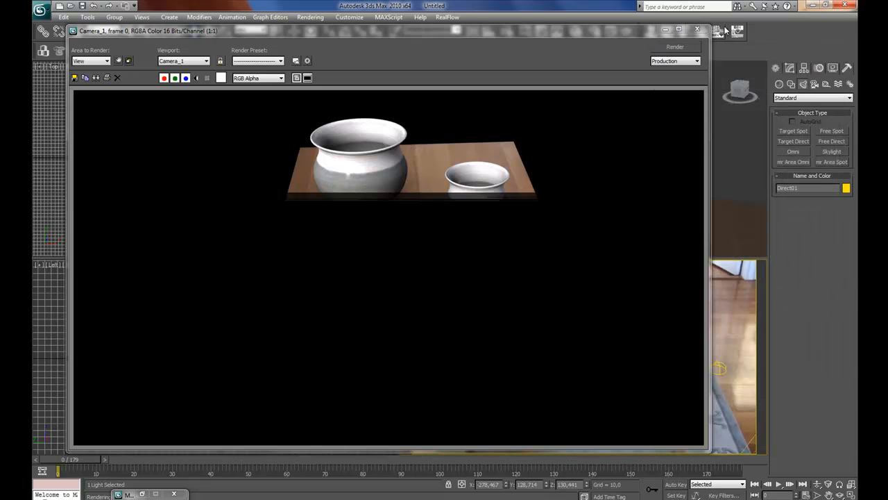
left_click(697, 31)
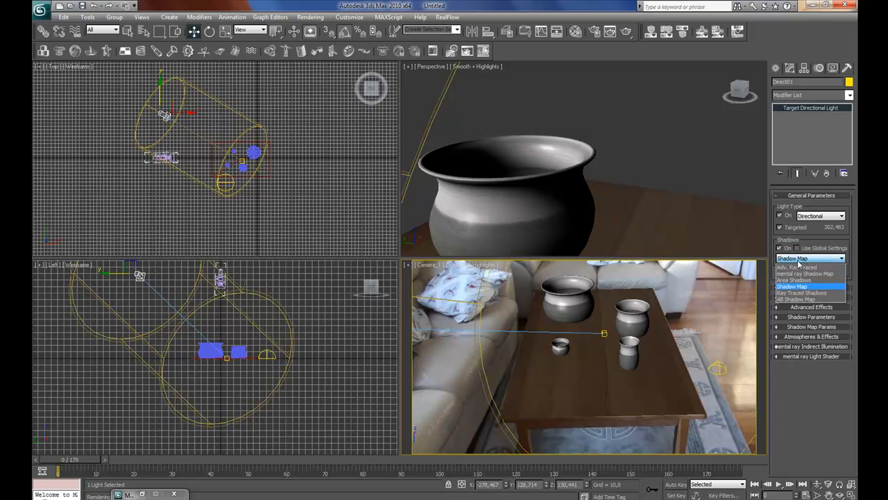
Give the directional light area shadows and render the camera view again
left_click(797, 279)
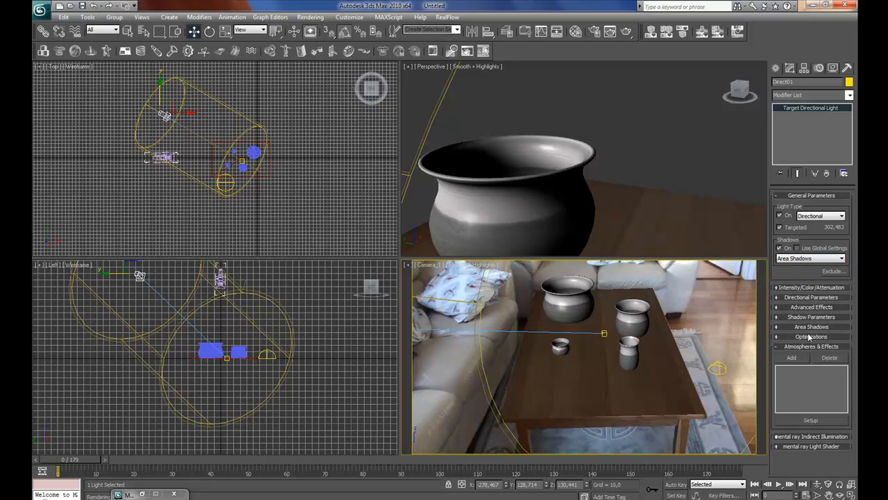
mouse_move(800, 297)
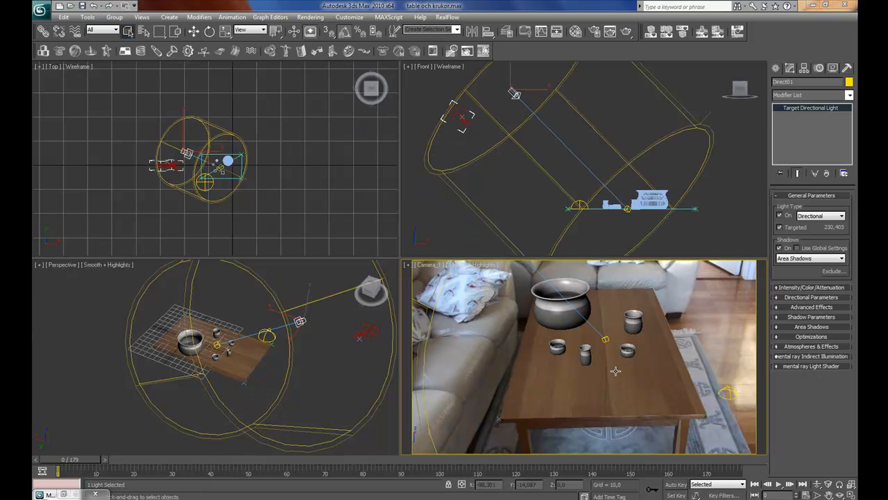
mouse_move(575, 244)
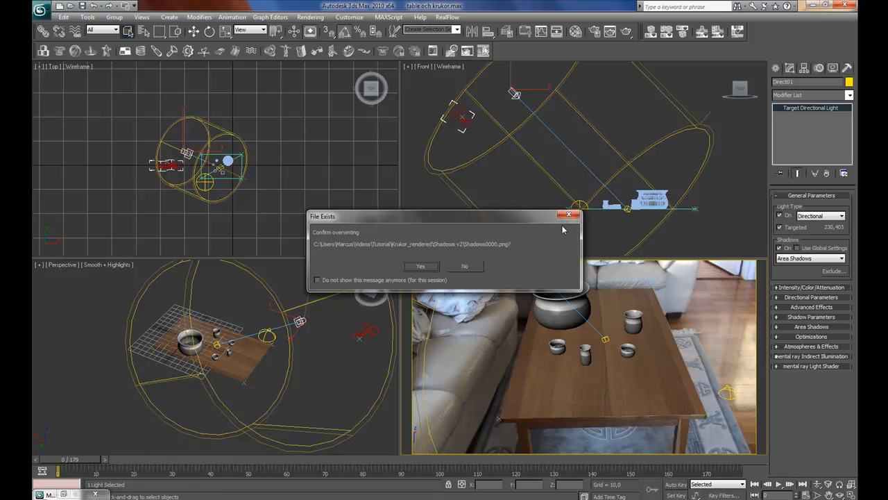
left_click(420, 267)
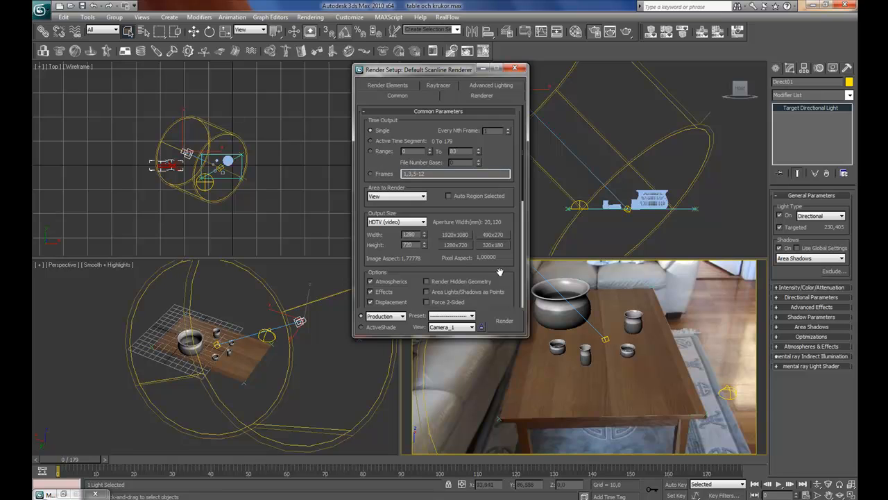
left_click(515, 68)
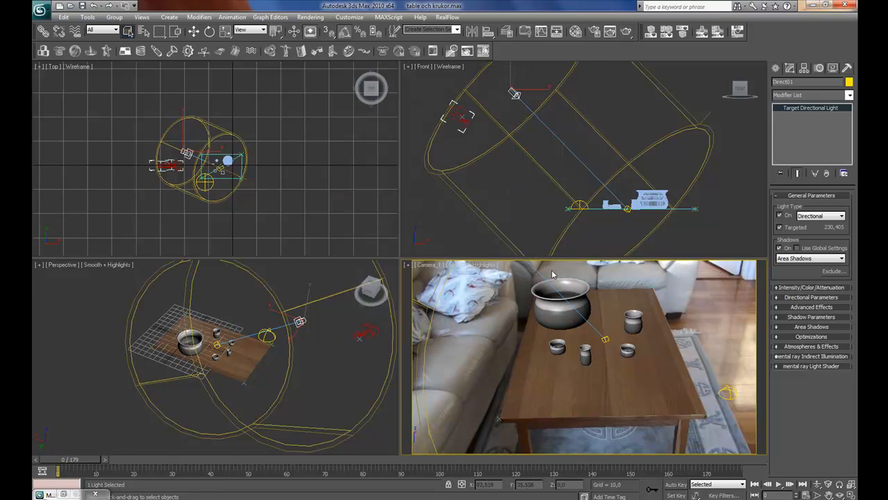
mouse_move(627, 32)
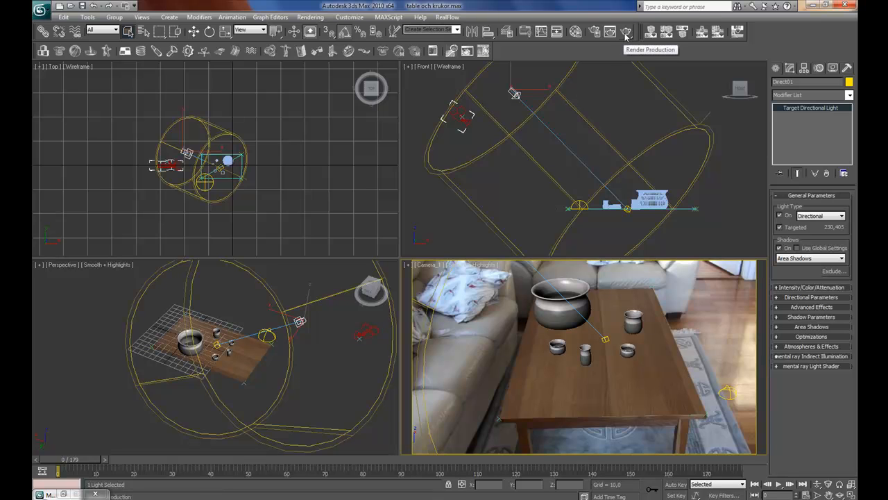
left_click(628, 30)
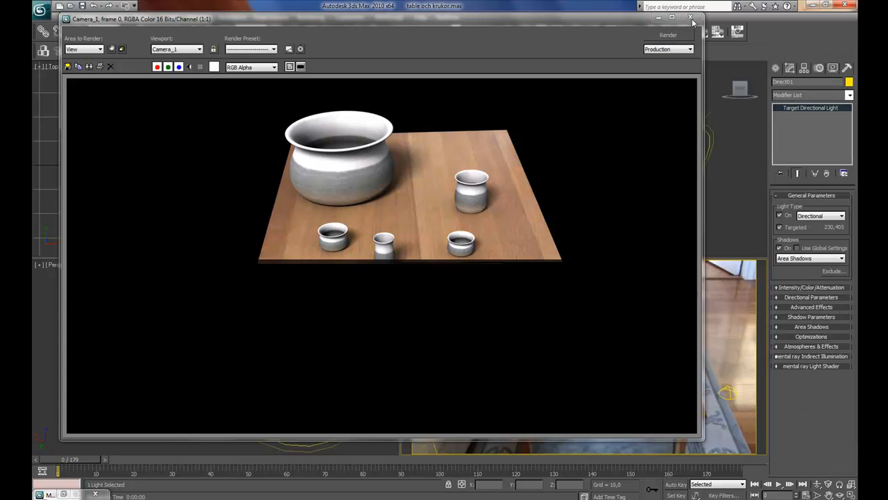
mouse_move(688, 19)
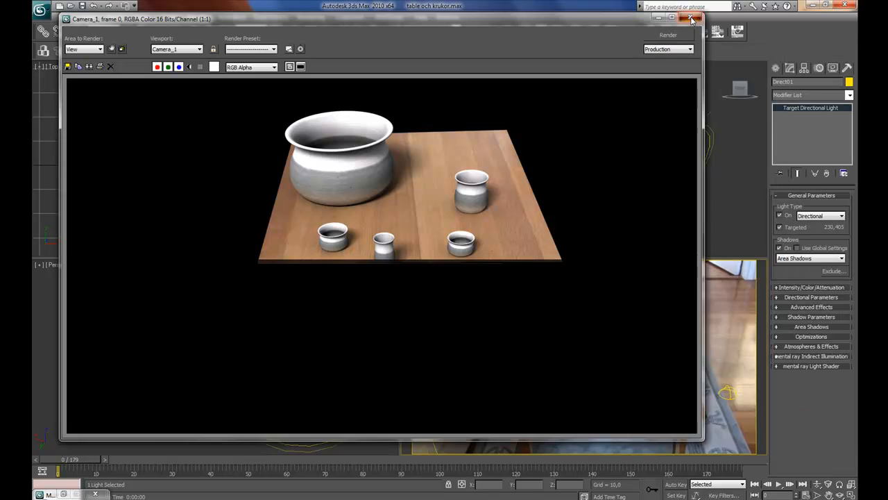
Switch the tabletop material to Matte/Shadow in the Material Editor
left_click(687, 19)
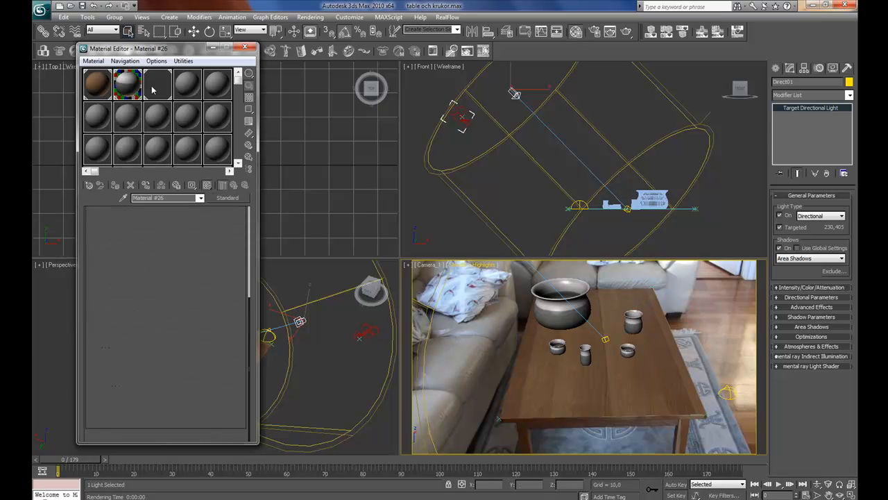
left_click(155, 83)
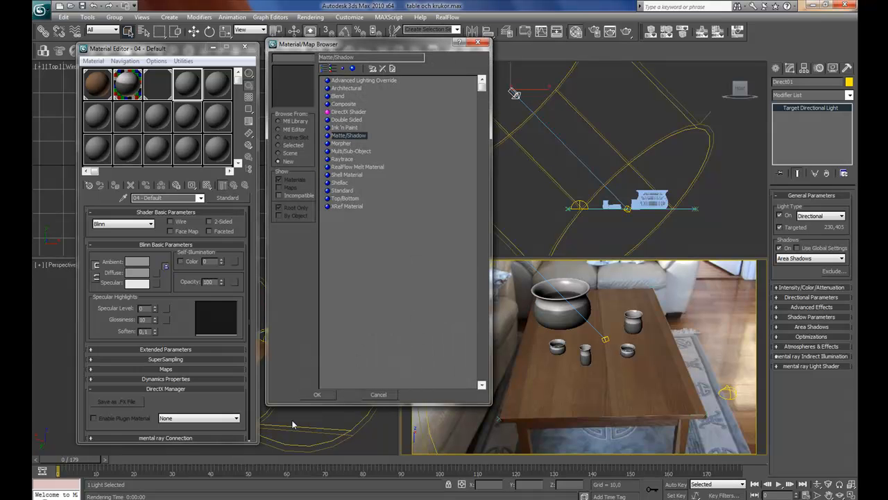
left_click(348, 134)
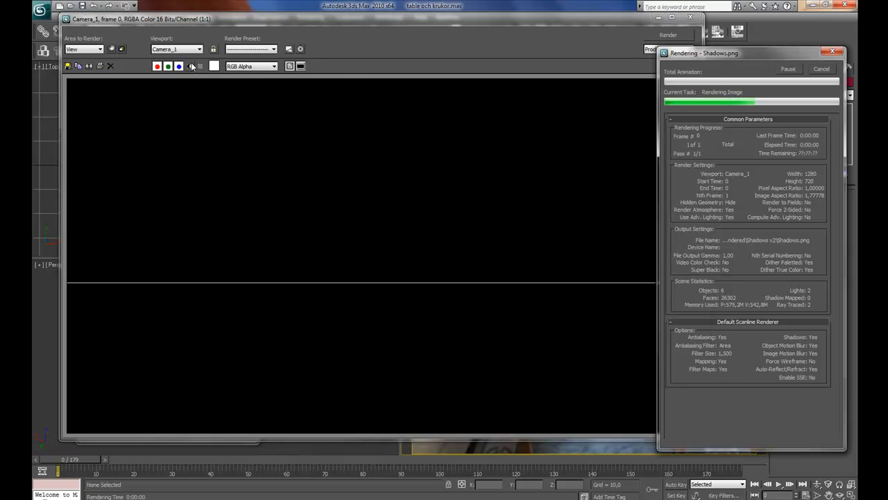
mouse_move(192, 66)
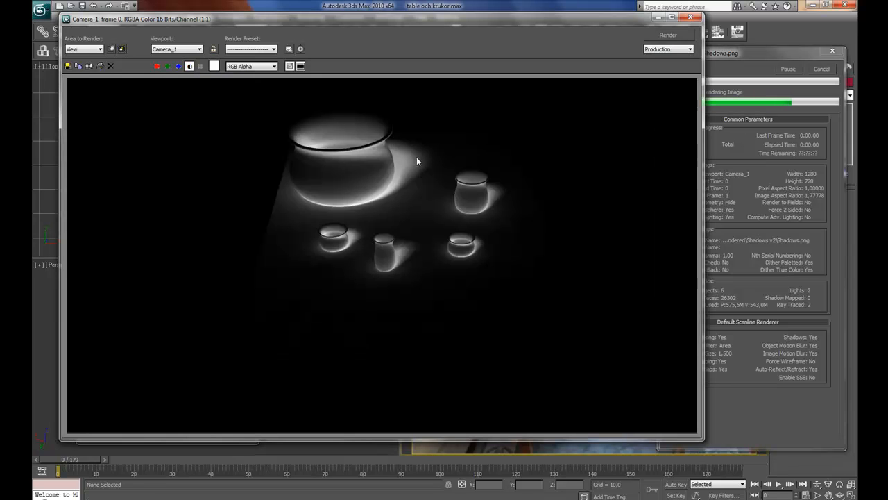
Cancel the sequence render after the first shadow frame finishes
left_click(831, 52)
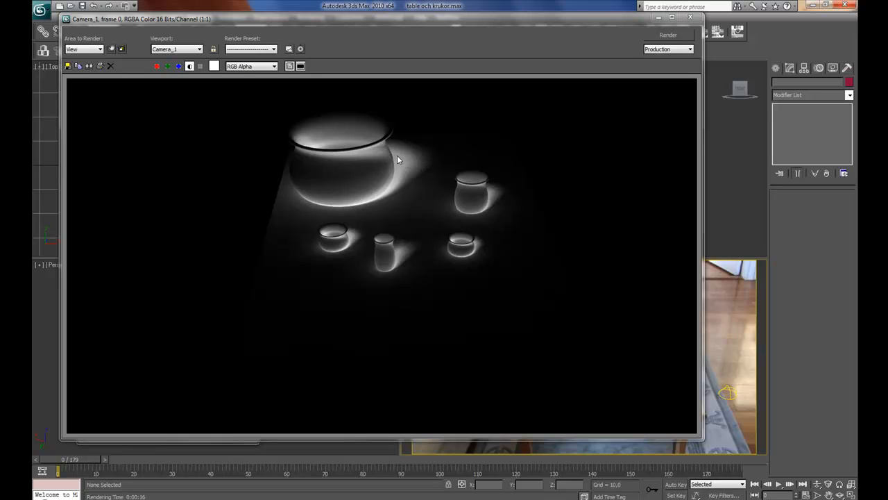
mouse_move(367, 188)
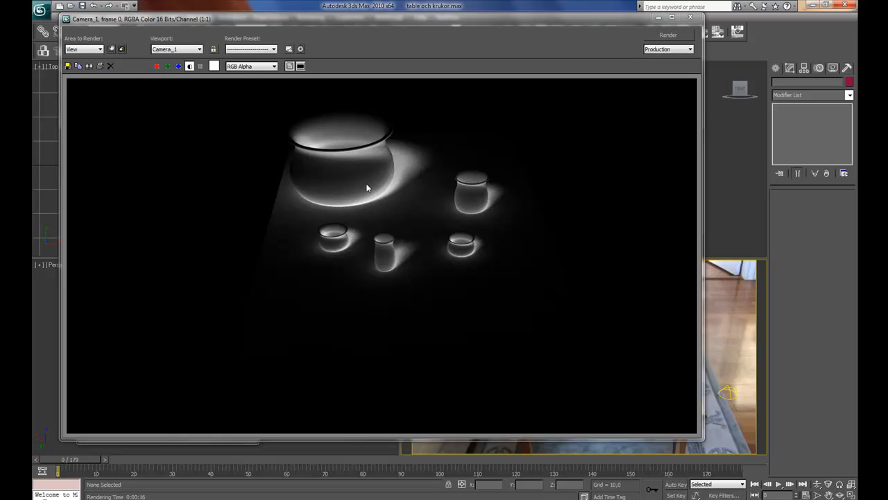
mouse_move(397, 192)
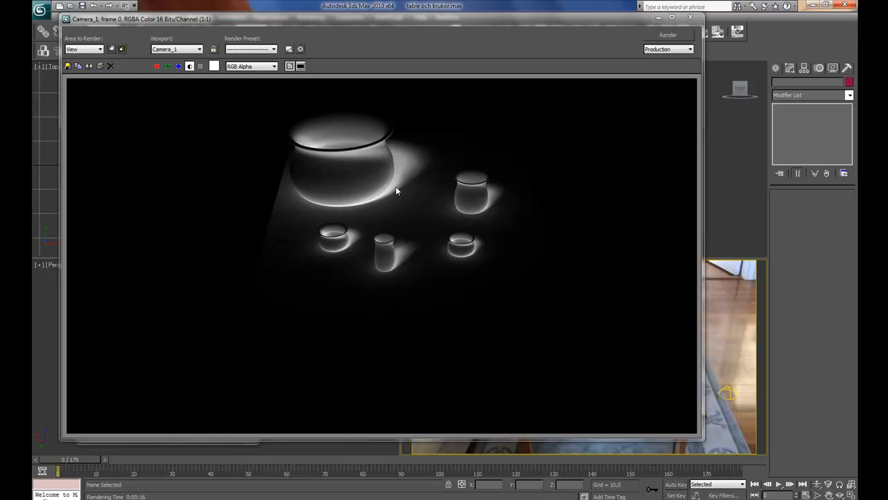
mouse_move(374, 172)
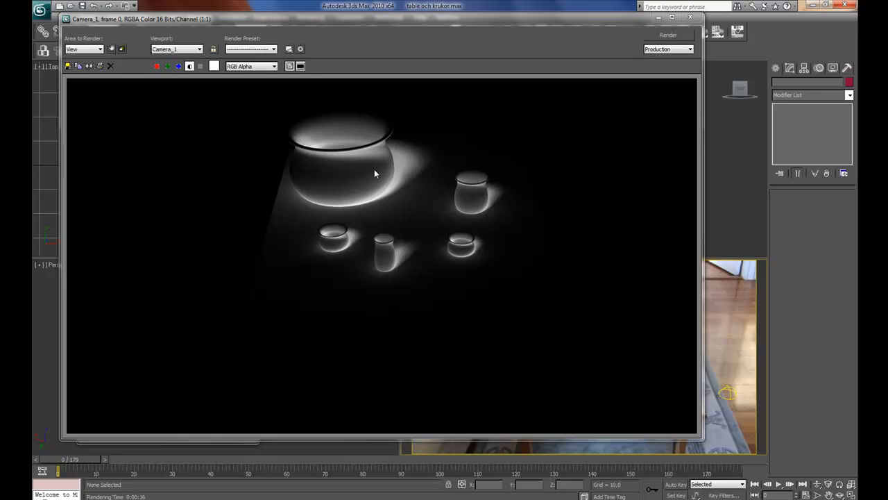
mouse_move(353, 161)
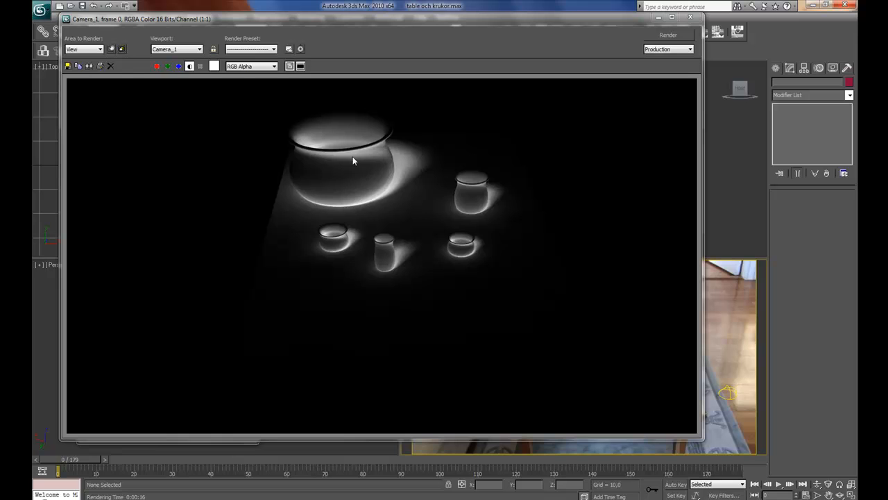
mouse_move(358, 165)
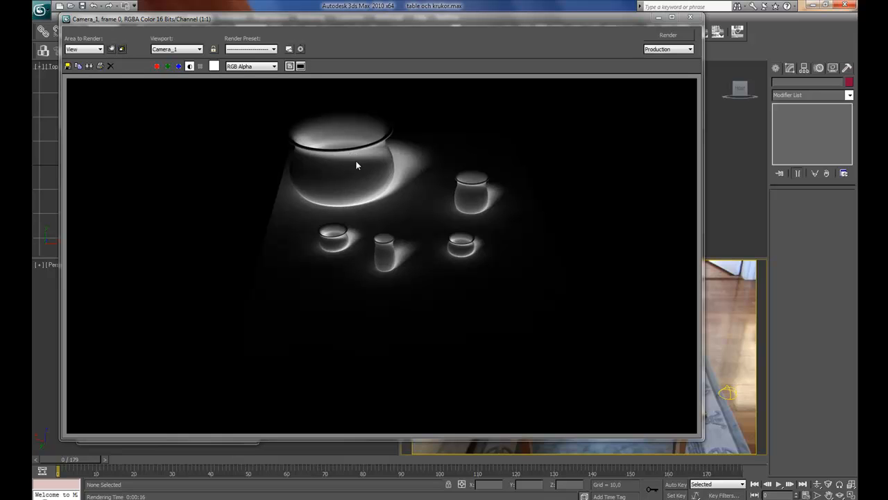
mouse_move(632, 29)
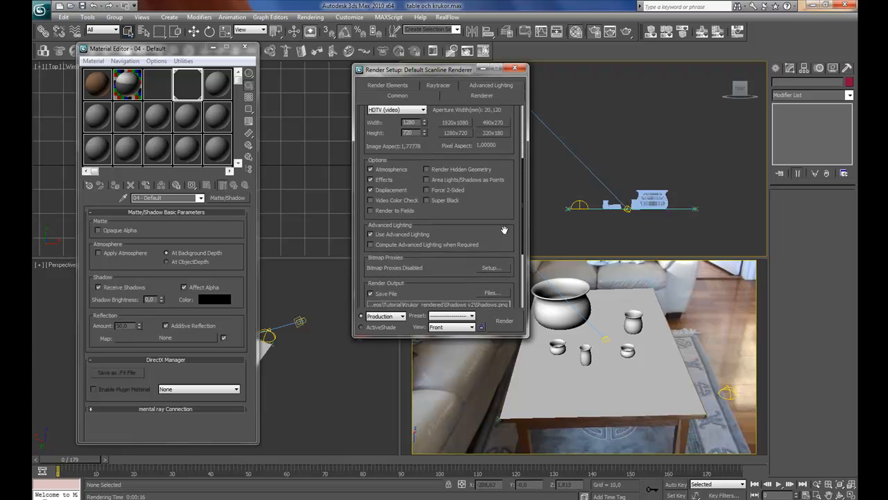
Point the render output to Shadows.png in Tutorial\Rendered\Shadows
scroll("down", 3)
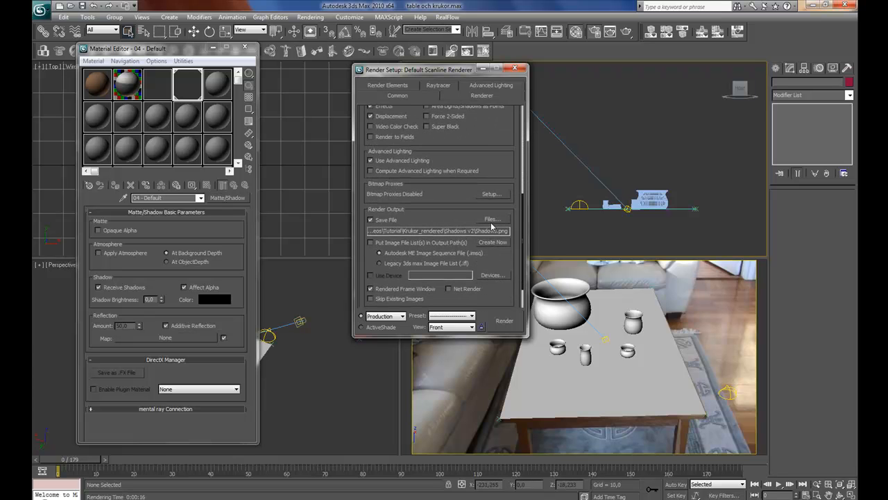
left_click(490, 219)
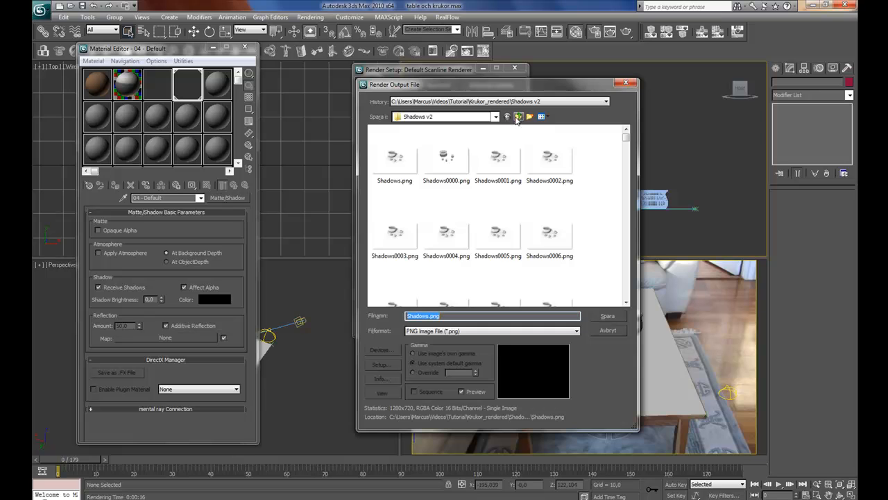
left_click(519, 117)
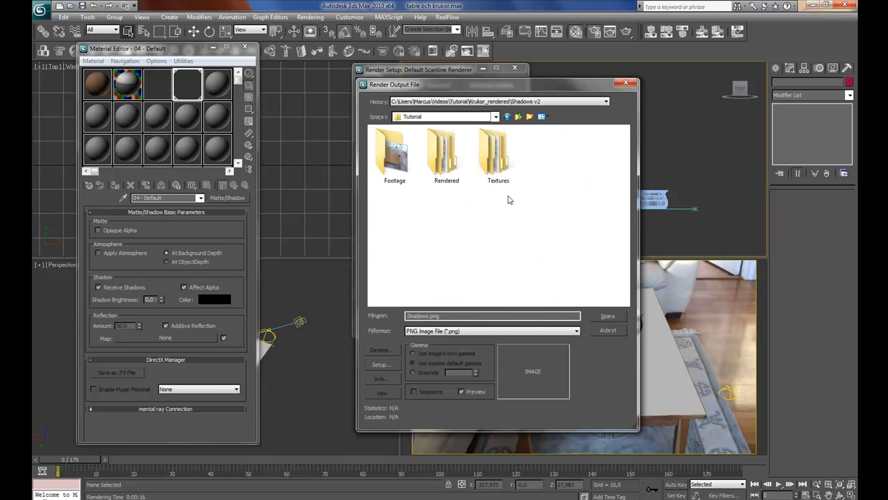
double_click(447, 152)
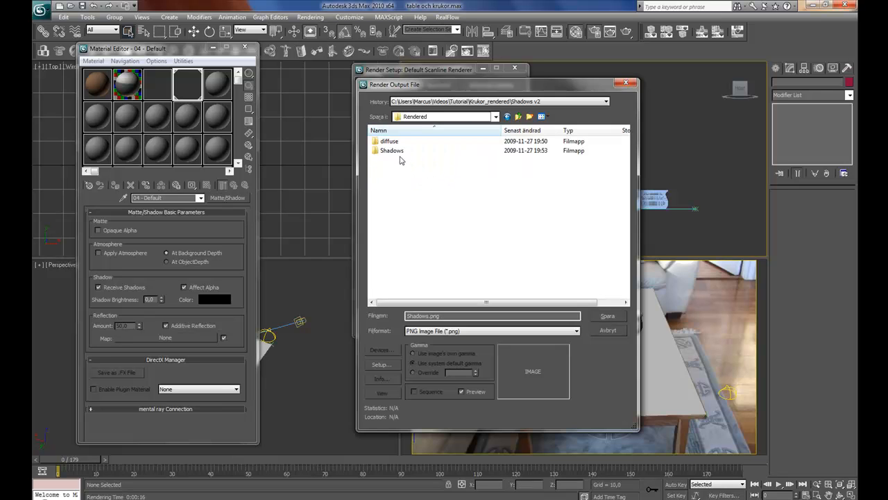
double_click(391, 150)
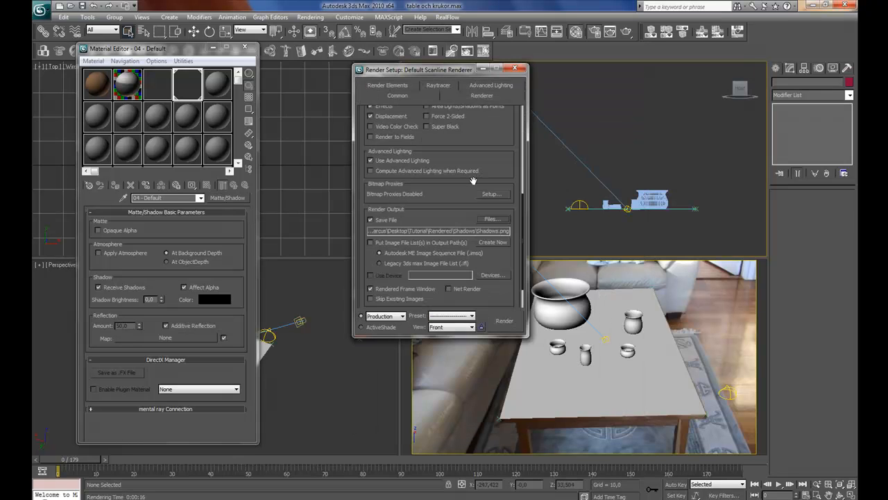
Choose Camera_1 as the view and start rendering the shadow sequence
scroll("down", 3)
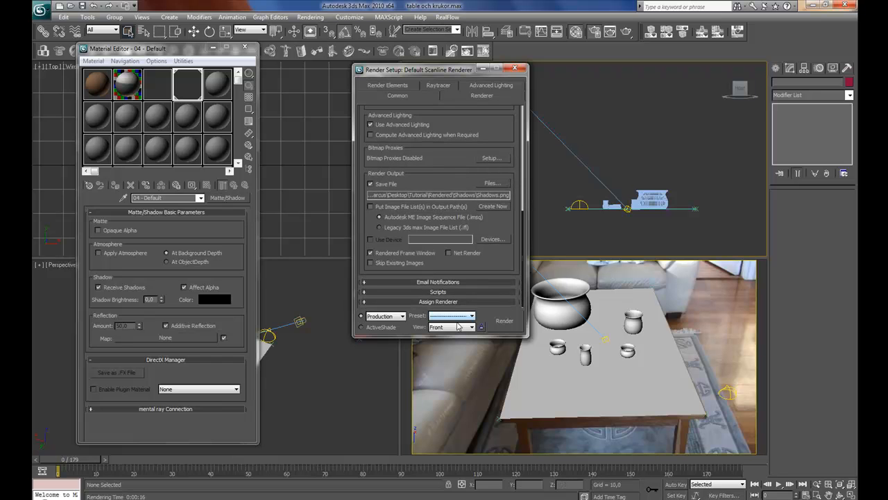
left_click(472, 328)
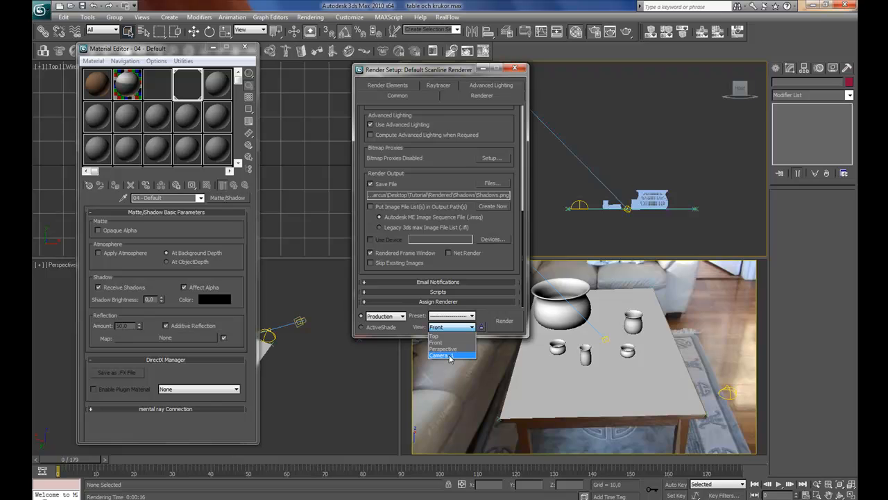
left_click(447, 355)
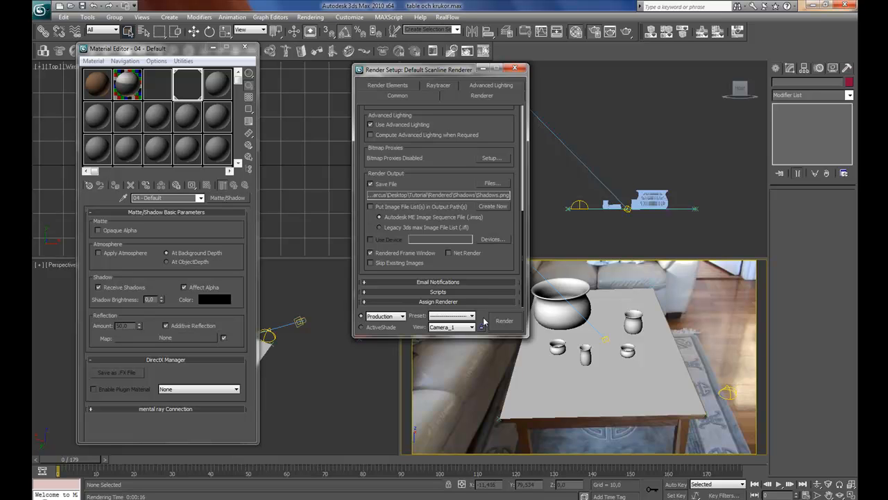
left_click(505, 319)
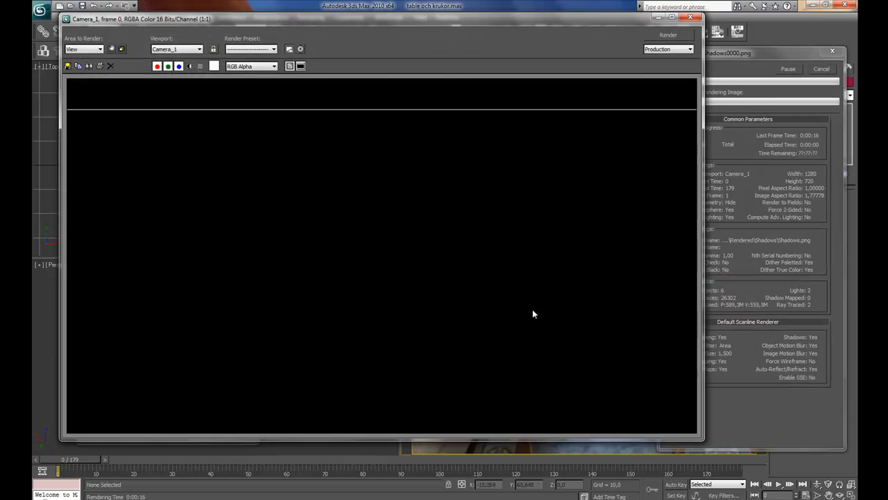